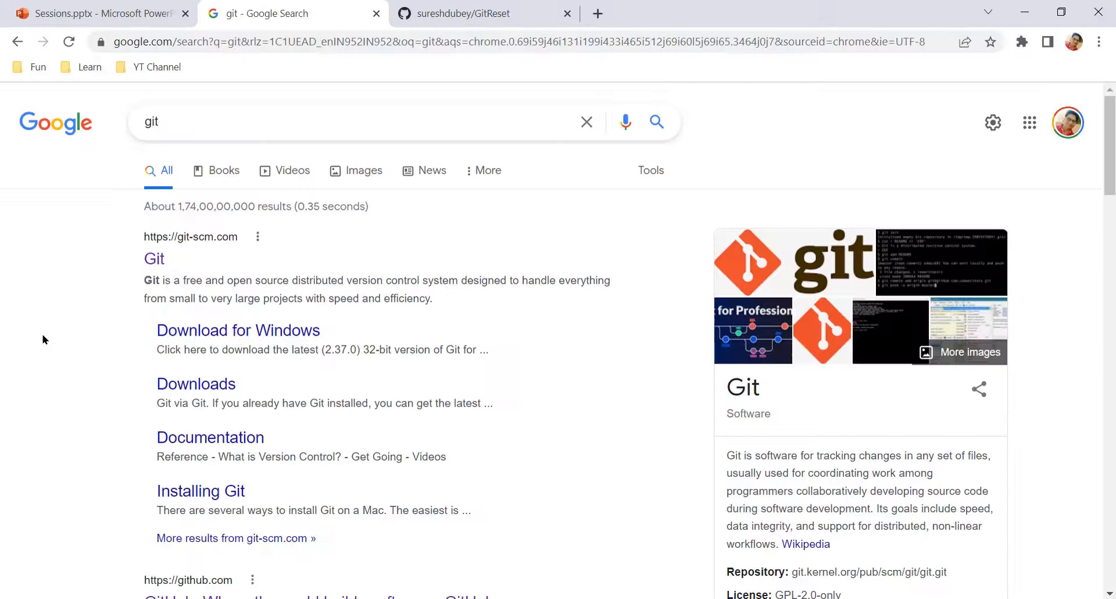
{"action": "mouse_move", "coordinate": [72, 291]}
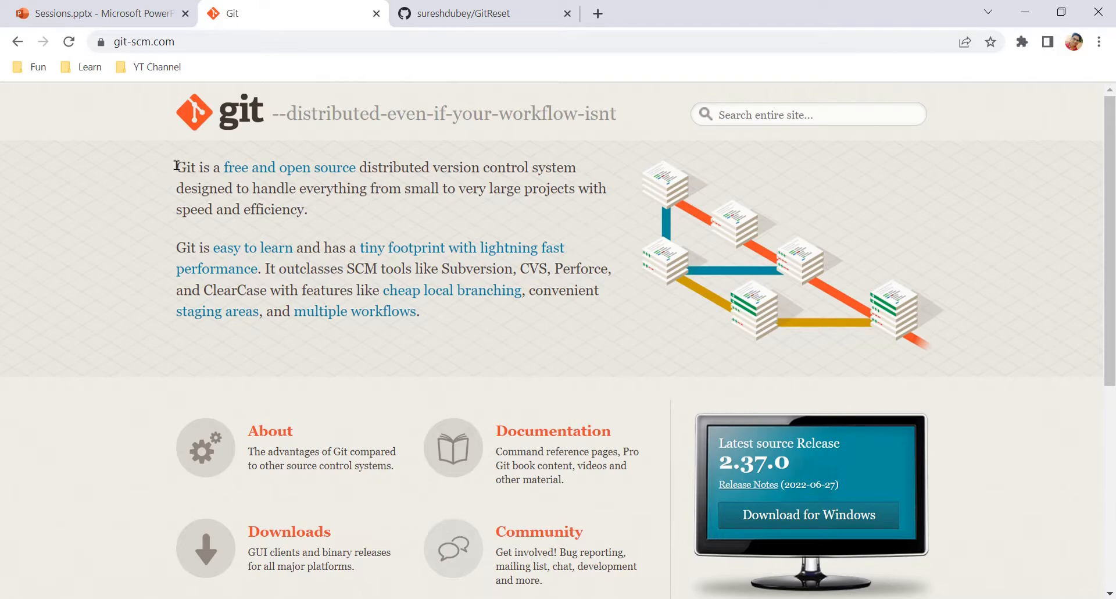
{"action": "left_click_drag", "start_coordinate": [177, 166], "coordinate": [382, 166]}
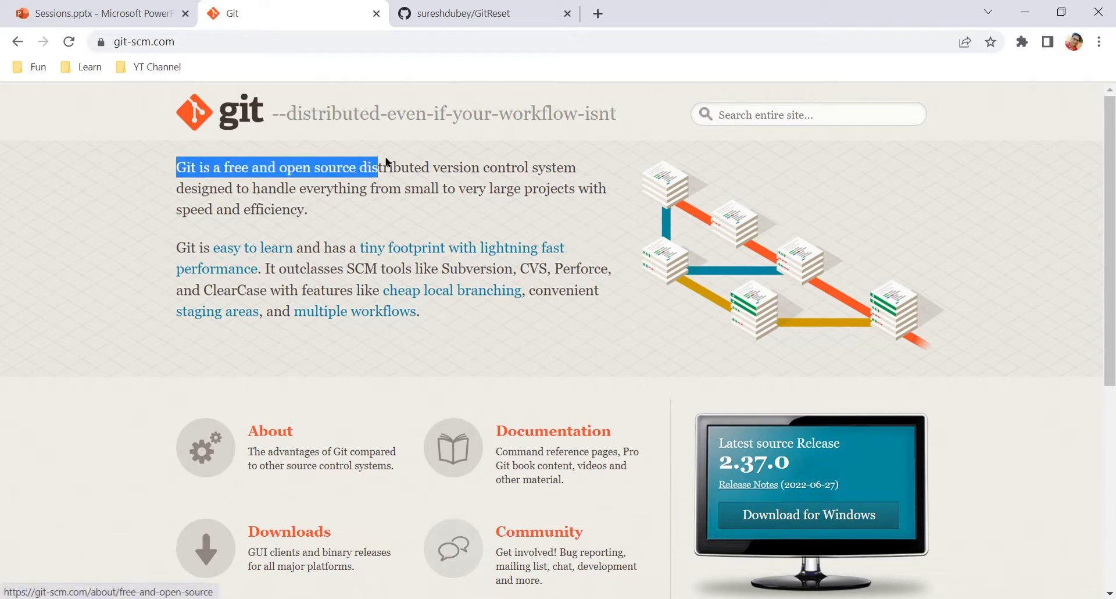
{"action": "left_click", "coordinate": [361, 167]}
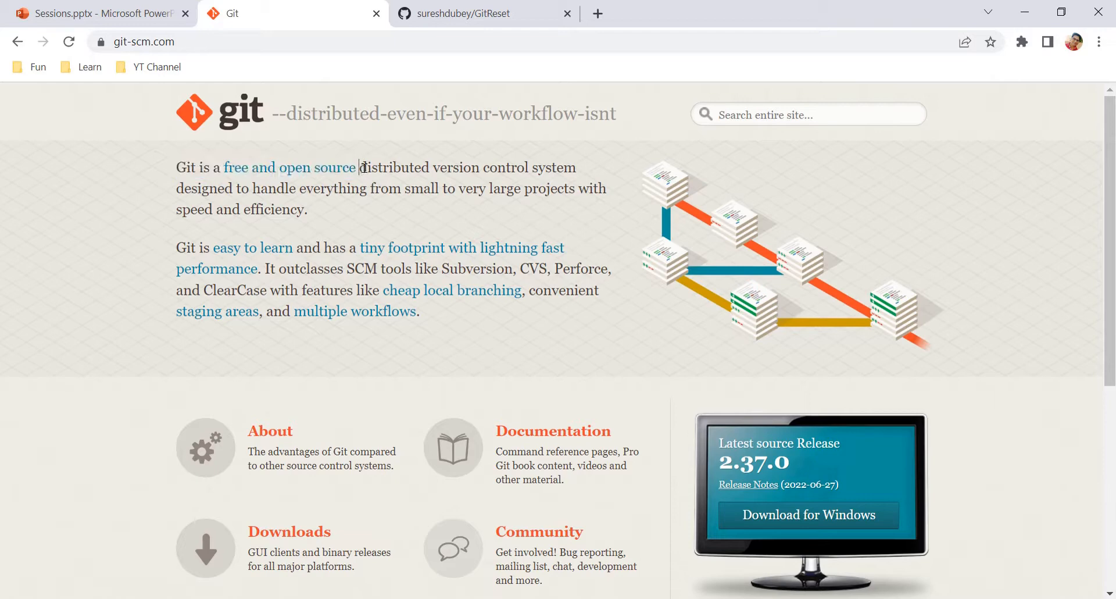
{"action": "left_click_drag", "start_coordinate": [360, 168], "coordinate": [575, 168]}
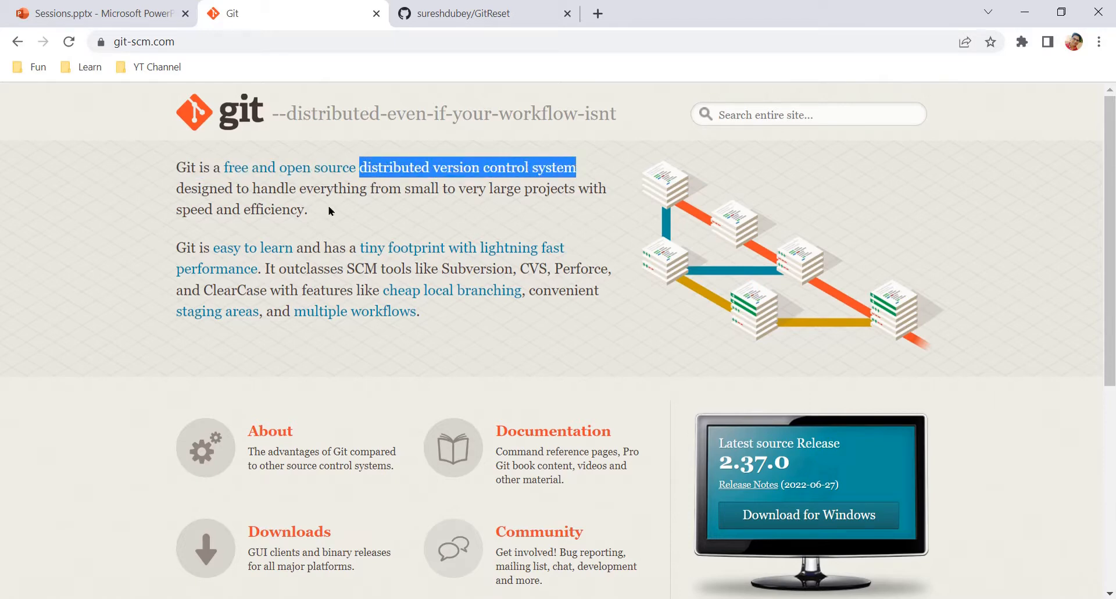
{"action": "left_click_drag", "start_coordinate": [196, 188], "coordinate": [373, 189]}
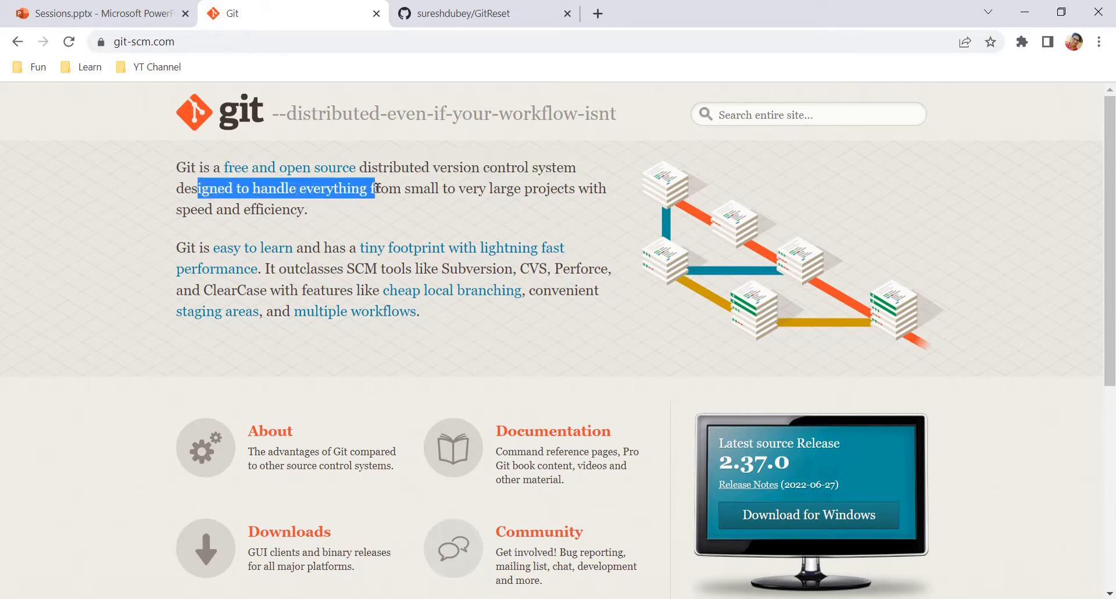
{"action": "left_click_drag", "start_coordinate": [374, 188], "coordinate": [550, 189]}
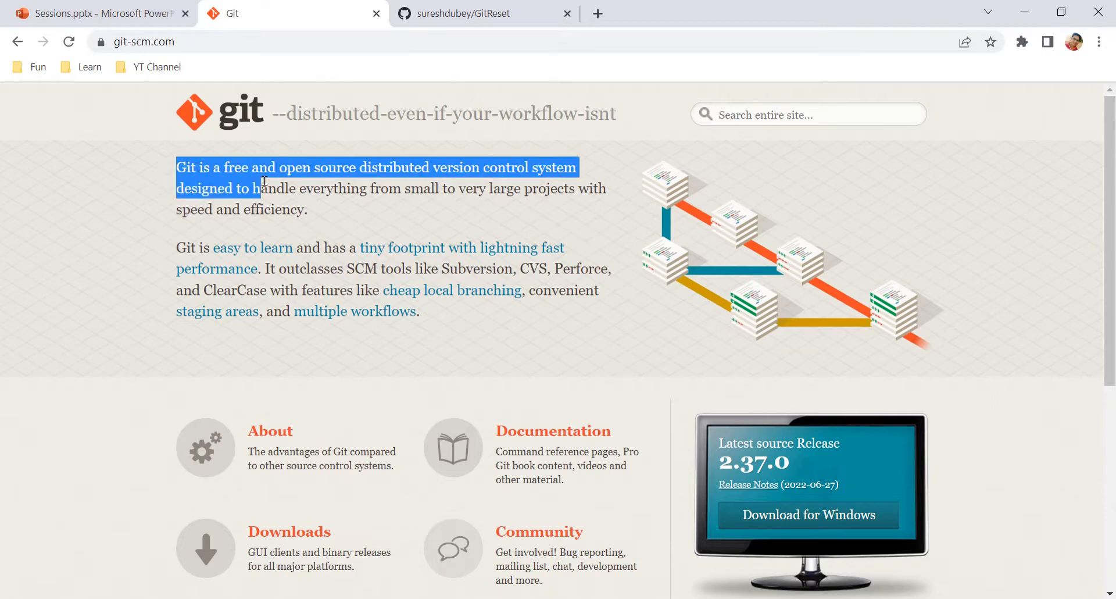
{"action": "left_click_drag", "start_coordinate": [262, 188], "coordinate": [318, 210]}
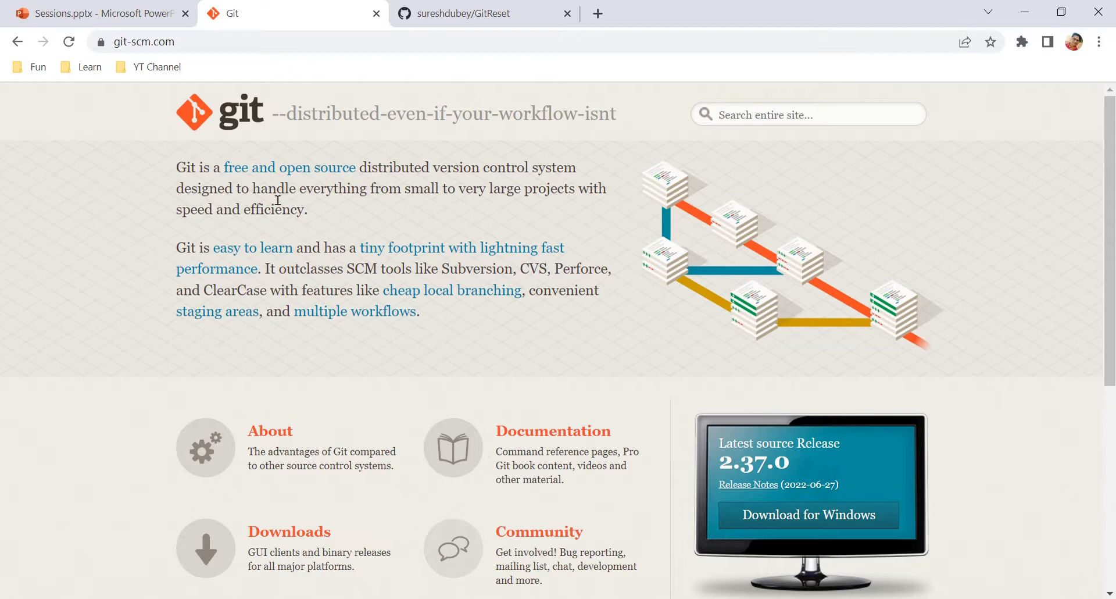
{"action": "mouse_move", "coordinate": [321, 210]}
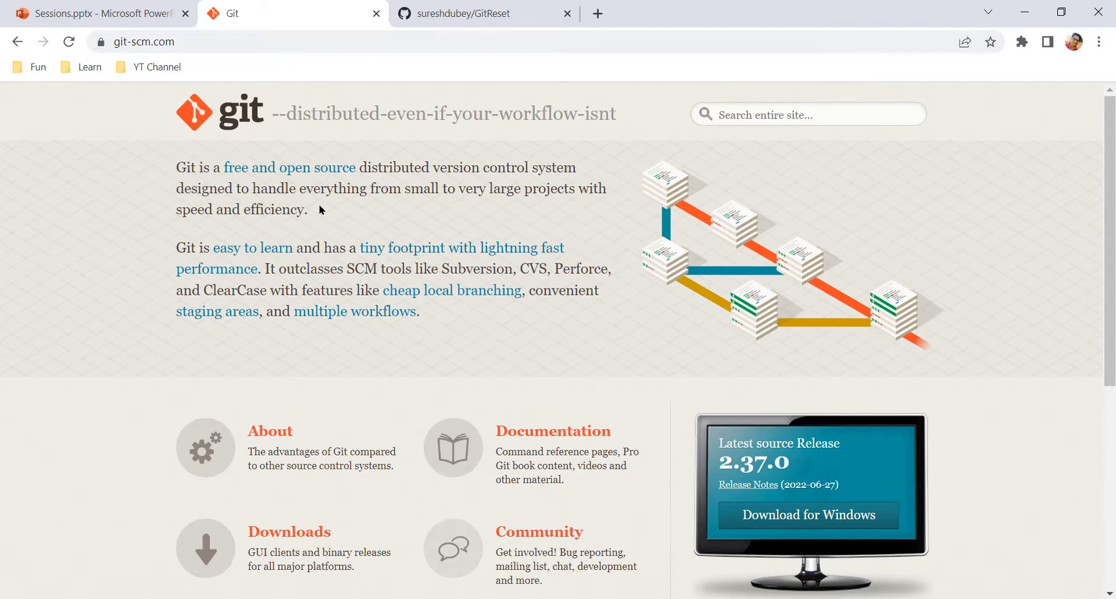
Step: Switch browser tabs back to the Sessions.pptx presentation on the Topics slide
{"action": "left_click", "coordinate": [99, 14]}
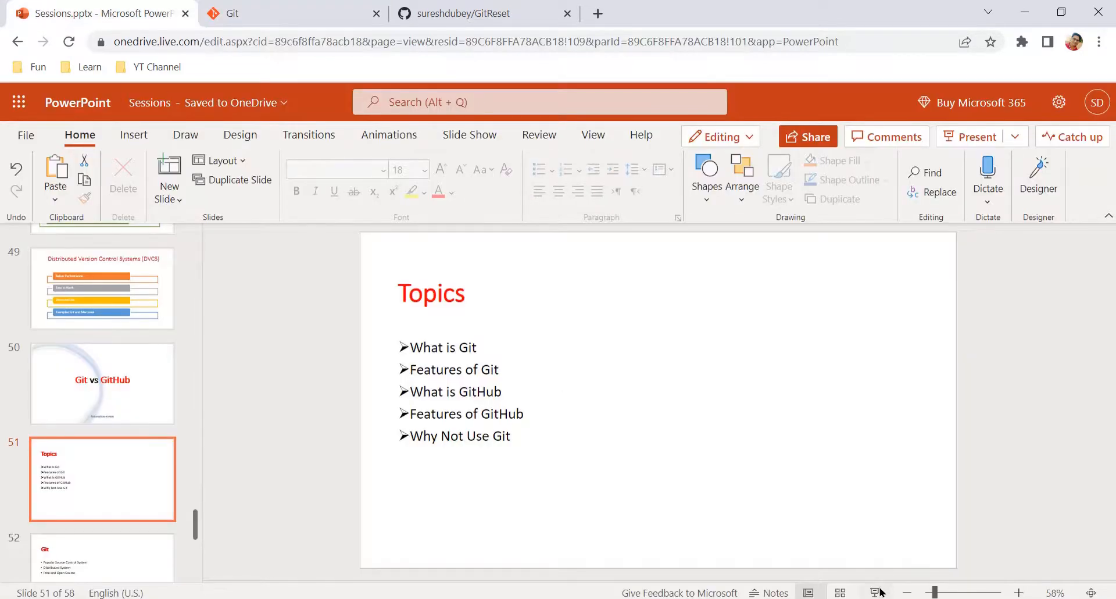
{"action": "left_click", "coordinate": [470, 14]}
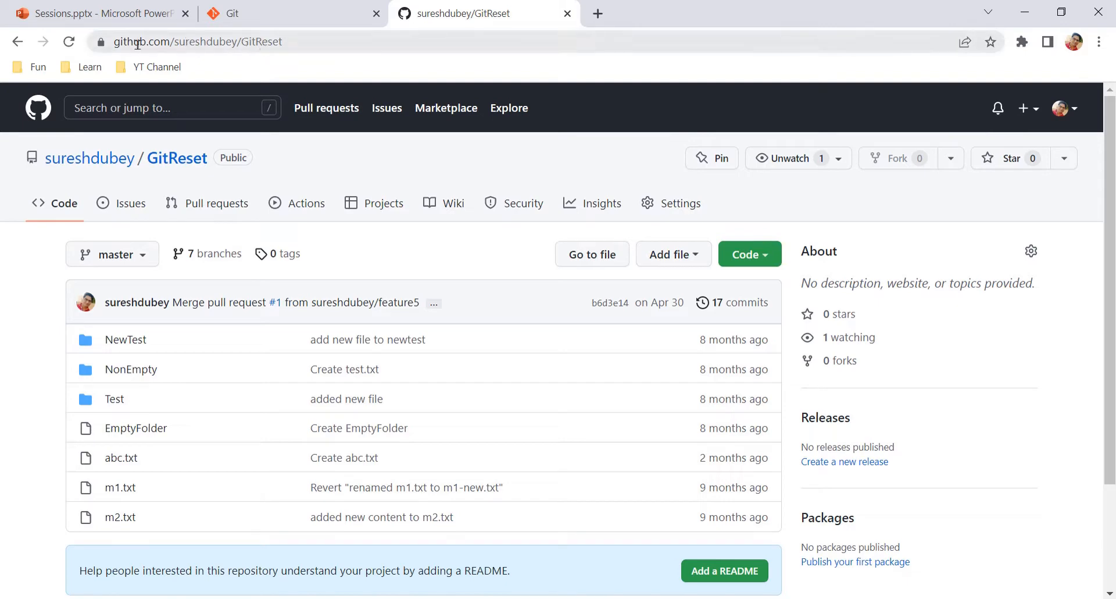
Step: Highlight the sureshdubey/GitReset address parts, then go to the repository's Issues page
{"action": "double_click", "coordinate": [254, 42]}
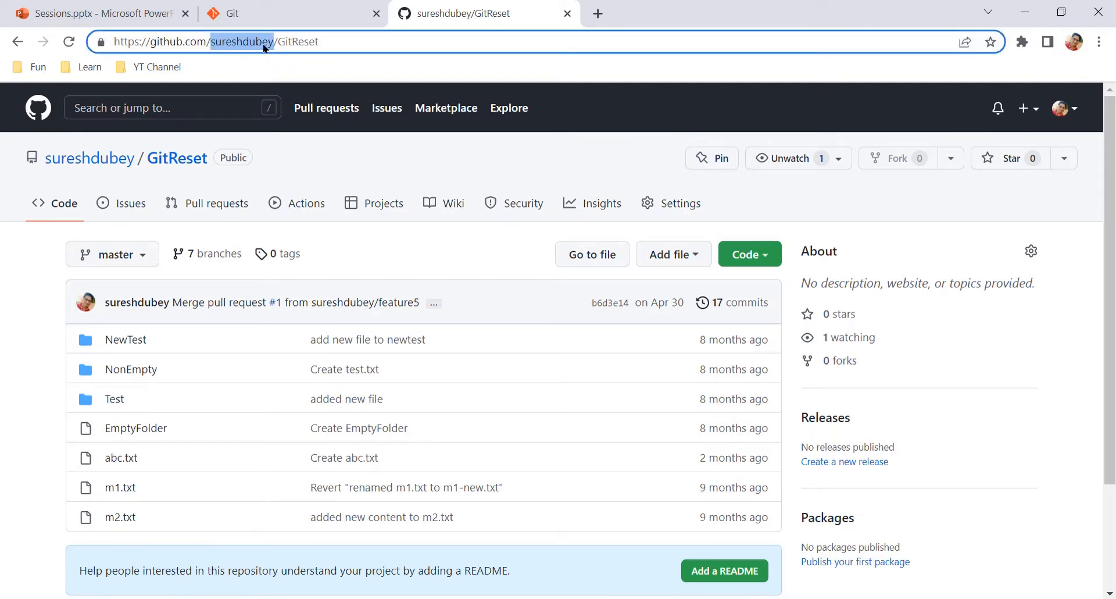
{"action": "double_click", "coordinate": [299, 42]}
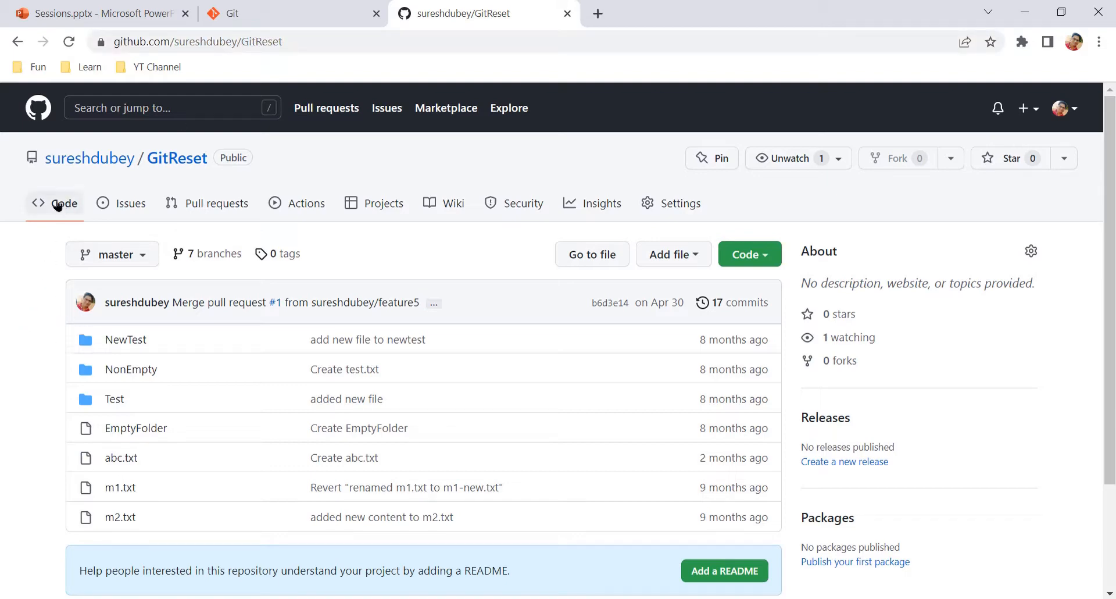
{"action": "mouse_move", "coordinate": [56, 206]}
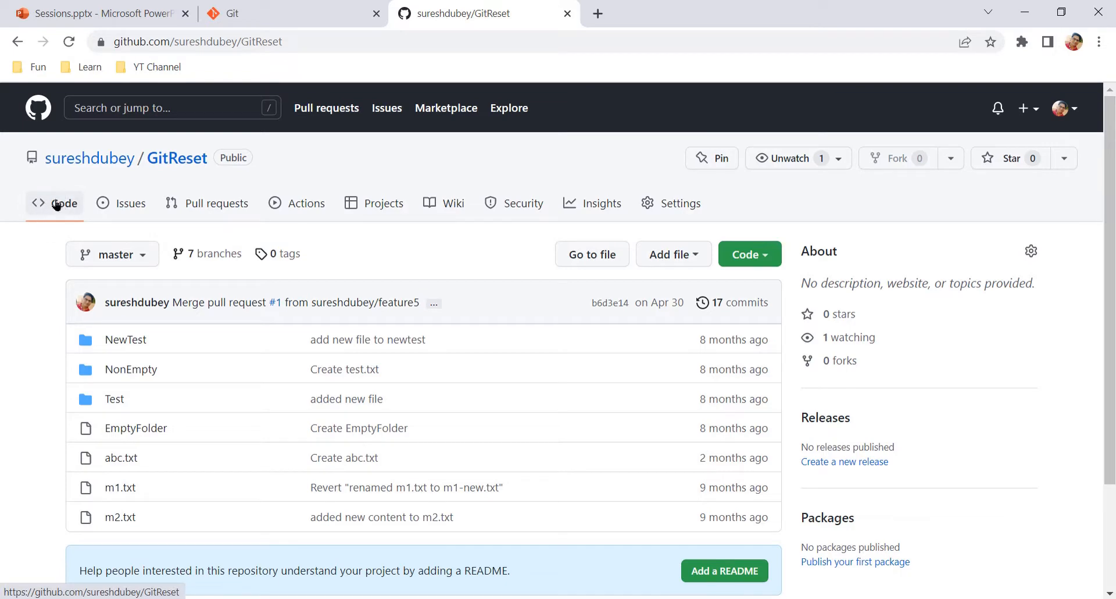
{"action": "mouse_move", "coordinate": [25, 228]}
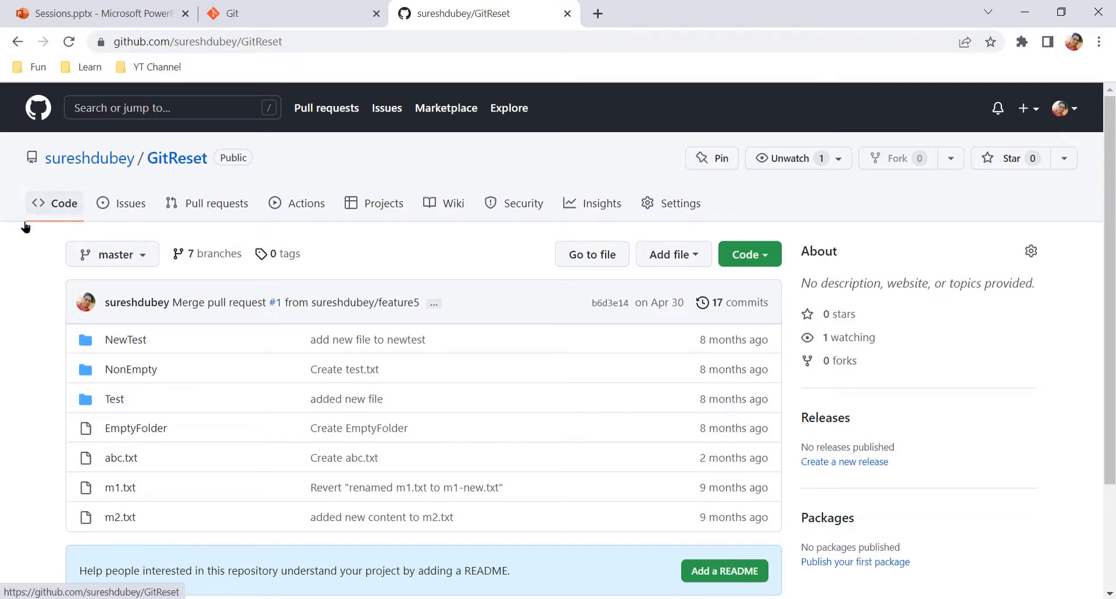
{"action": "mouse_move", "coordinate": [115, 337]}
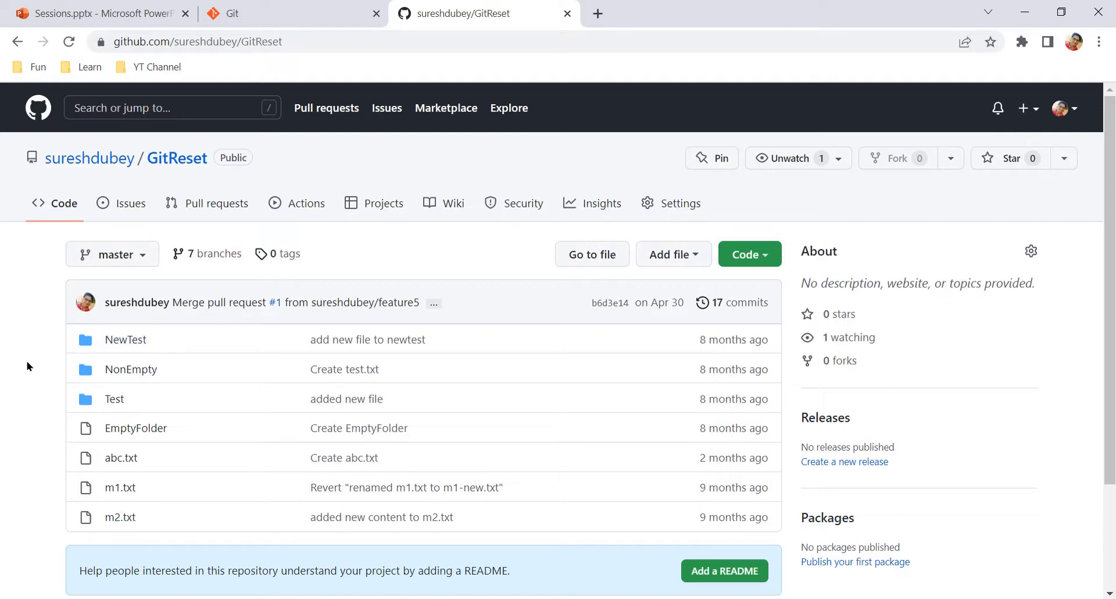
{"action": "mouse_move", "coordinate": [26, 338]}
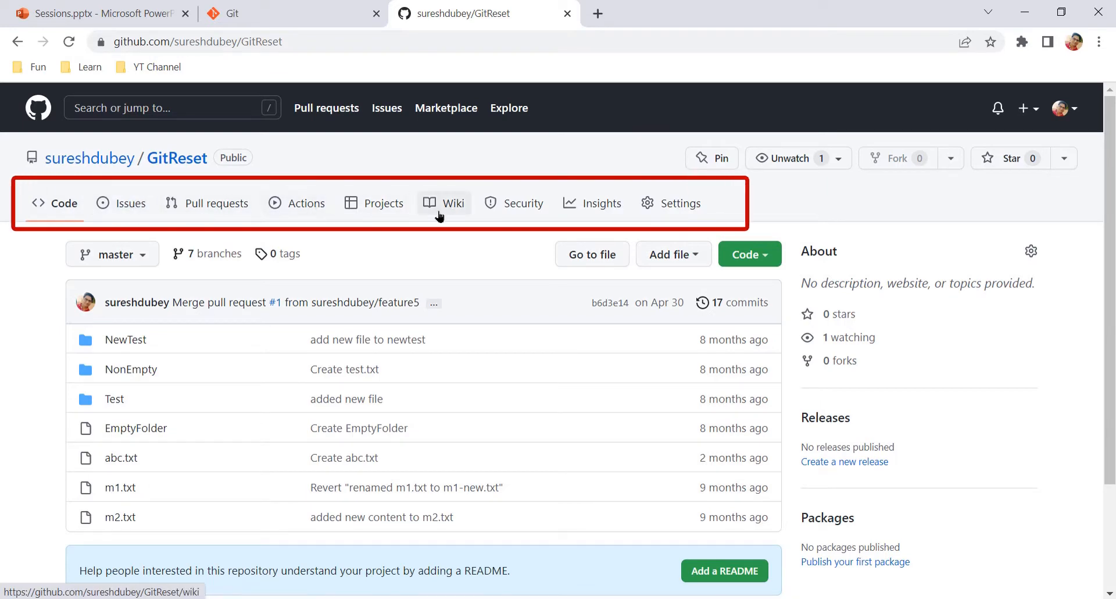
{"action": "mouse_move", "coordinate": [133, 203]}
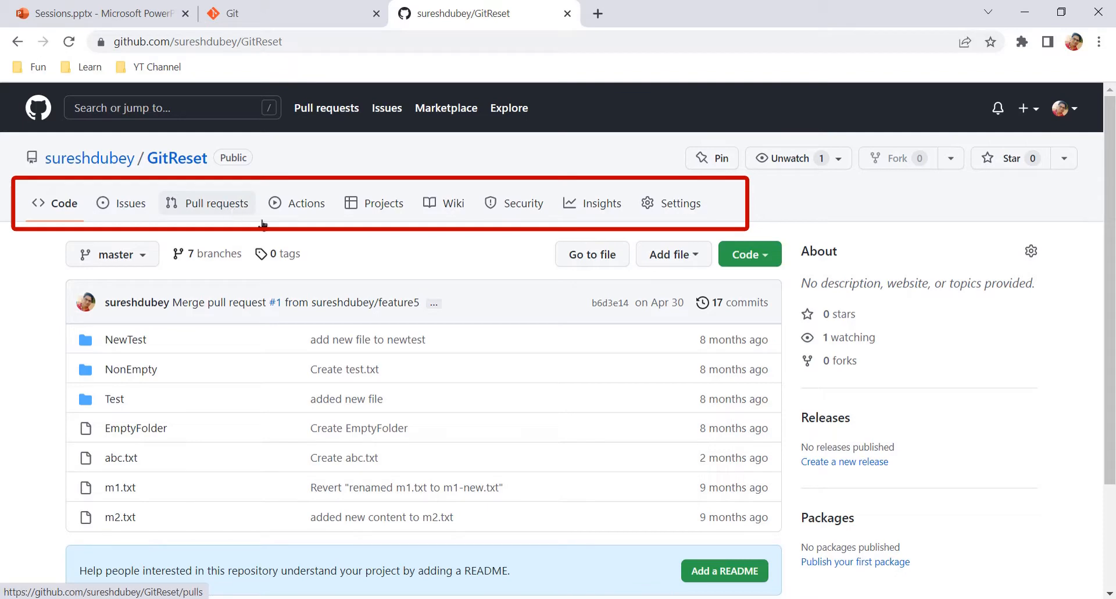
{"action": "mouse_move", "coordinate": [461, 222]}
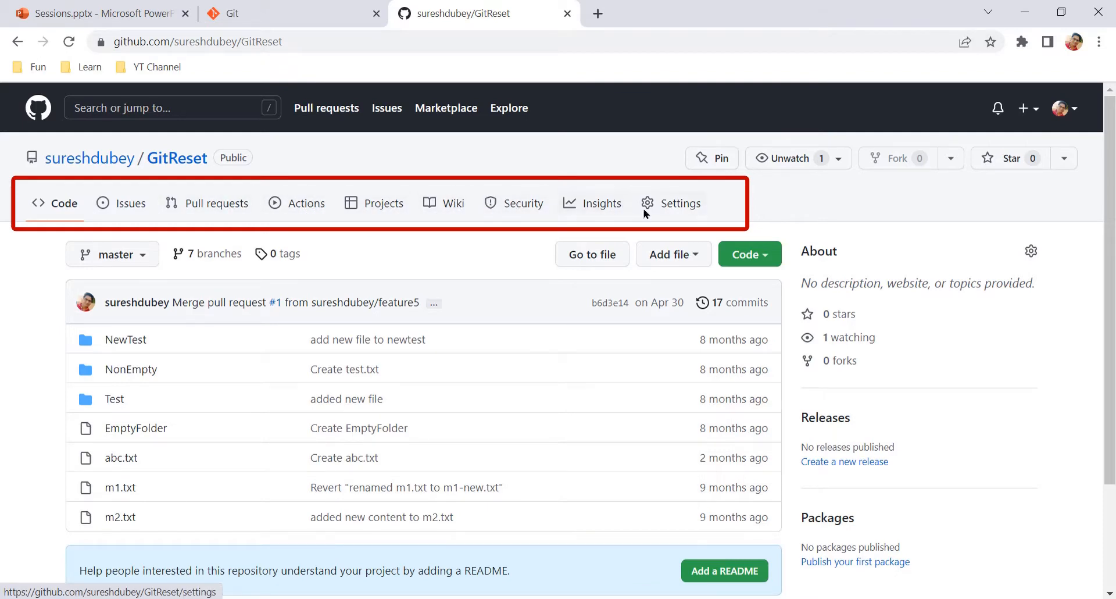
{"action": "mouse_move", "coordinate": [426, 173]}
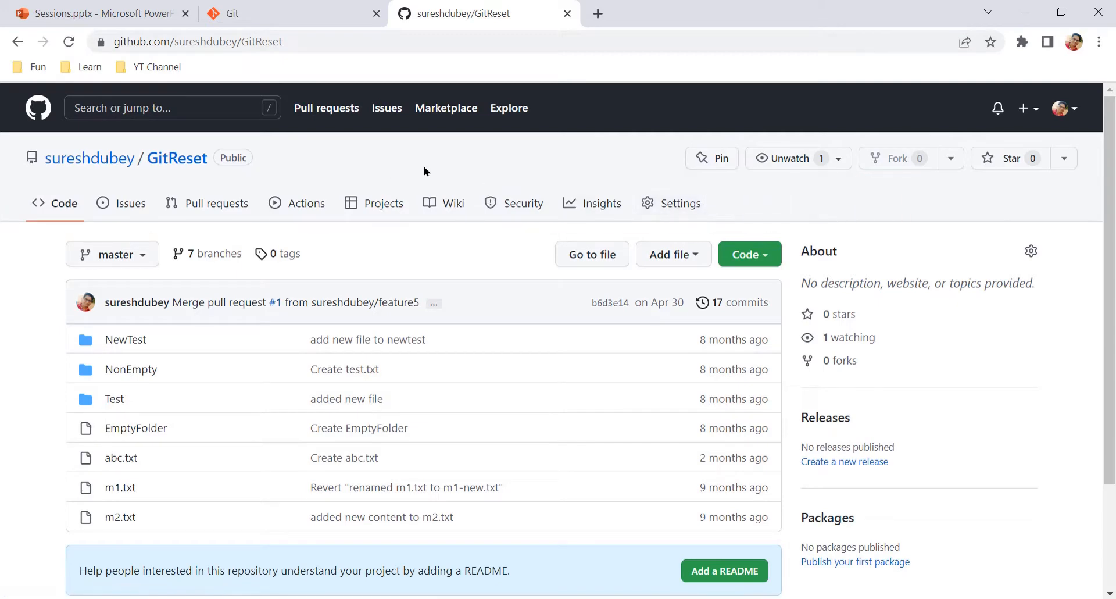
{"action": "left_click", "coordinate": [130, 203]}
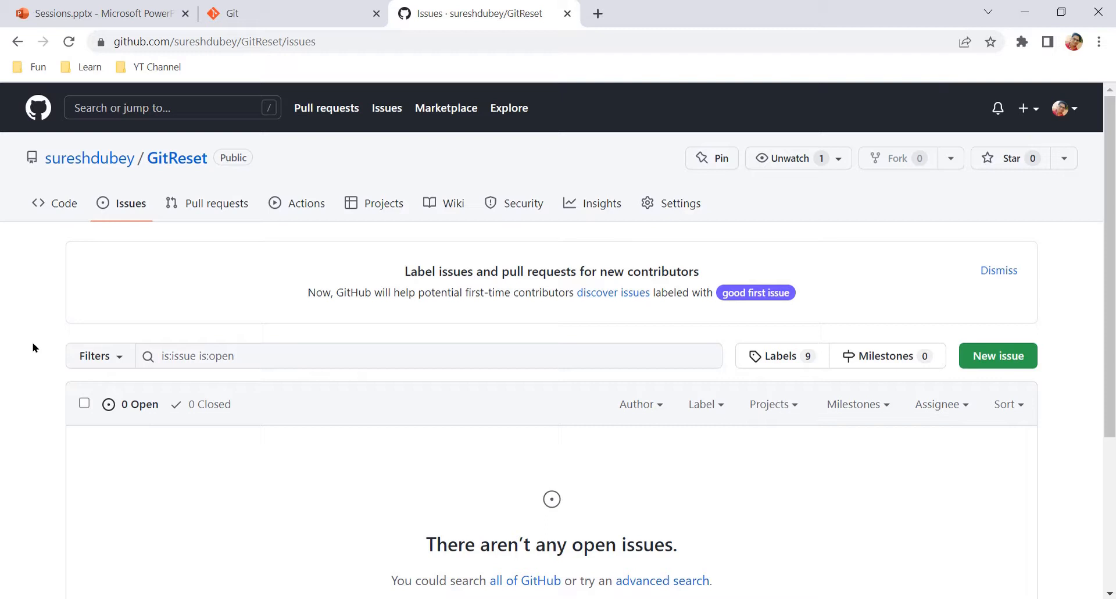
{"action": "mouse_move", "coordinate": [178, 236]}
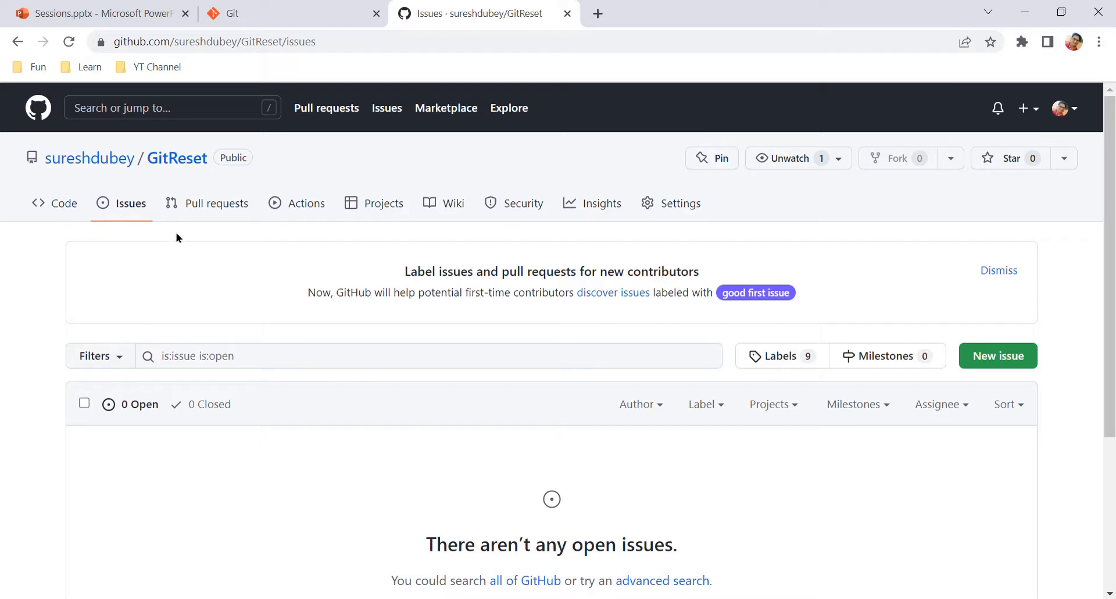
Step: Show the GitReset Pull requests list instead of Issues
{"action": "left_click", "coordinate": [216, 204]}
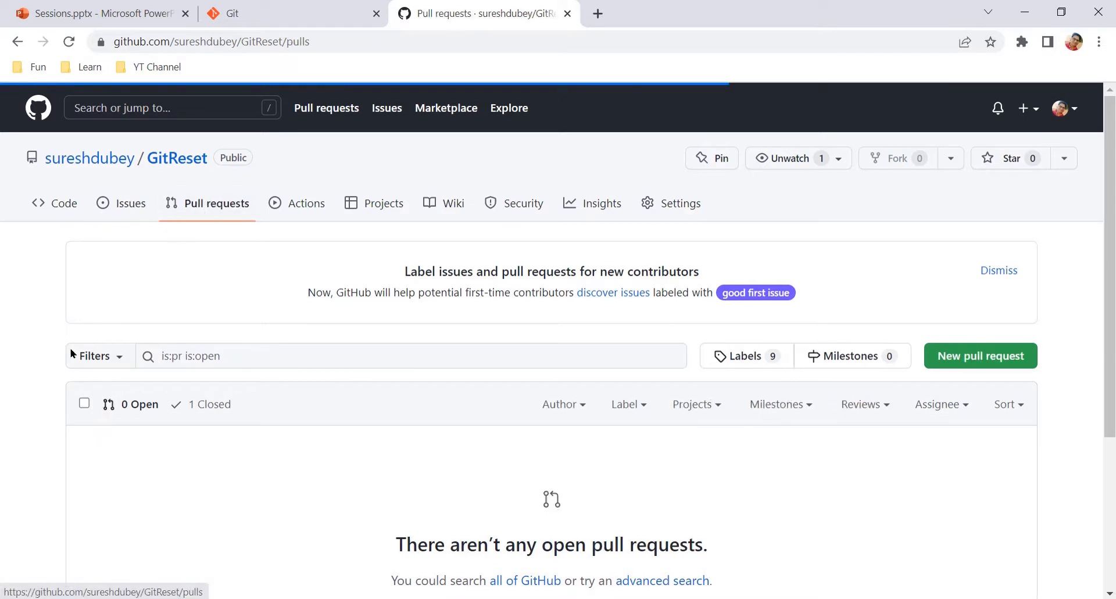
{"action": "mouse_move", "coordinate": [107, 377]}
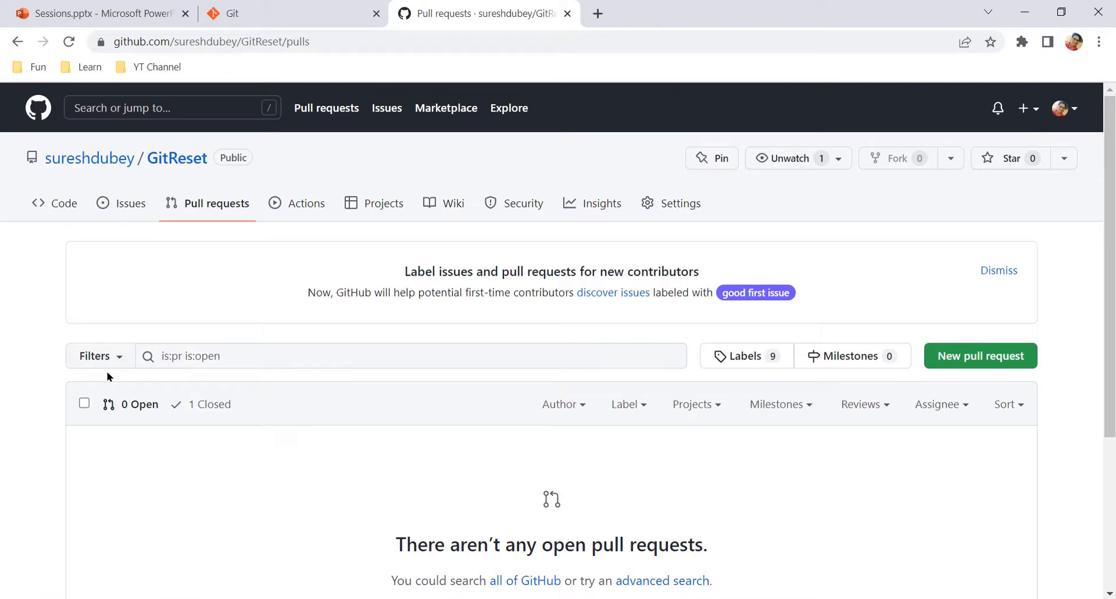
{"action": "mouse_move", "coordinate": [137, 384]}
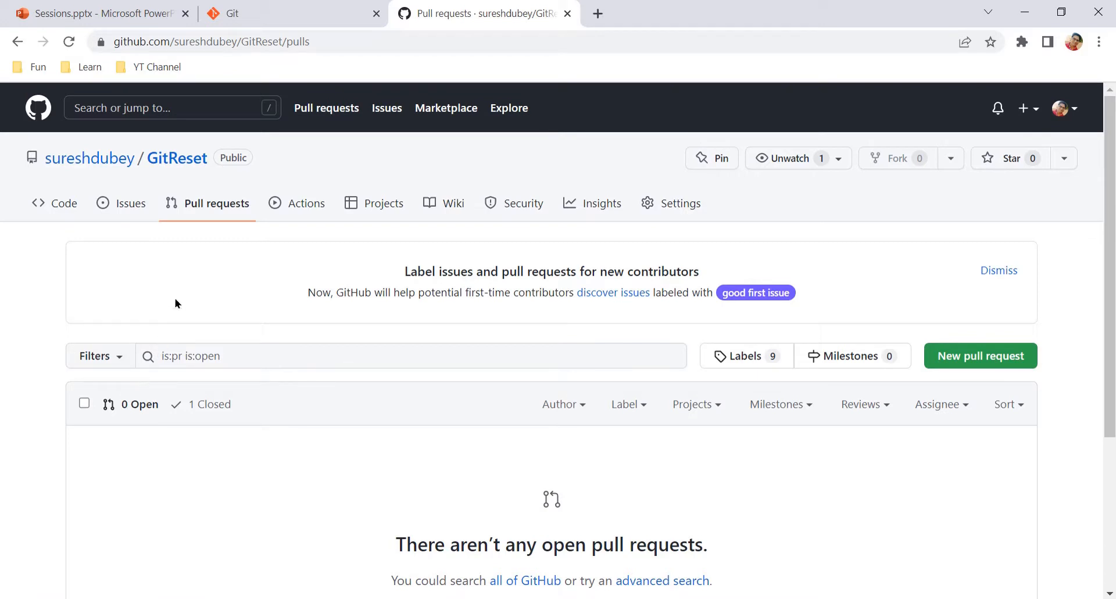
{"action": "mouse_move", "coordinate": [63, 351]}
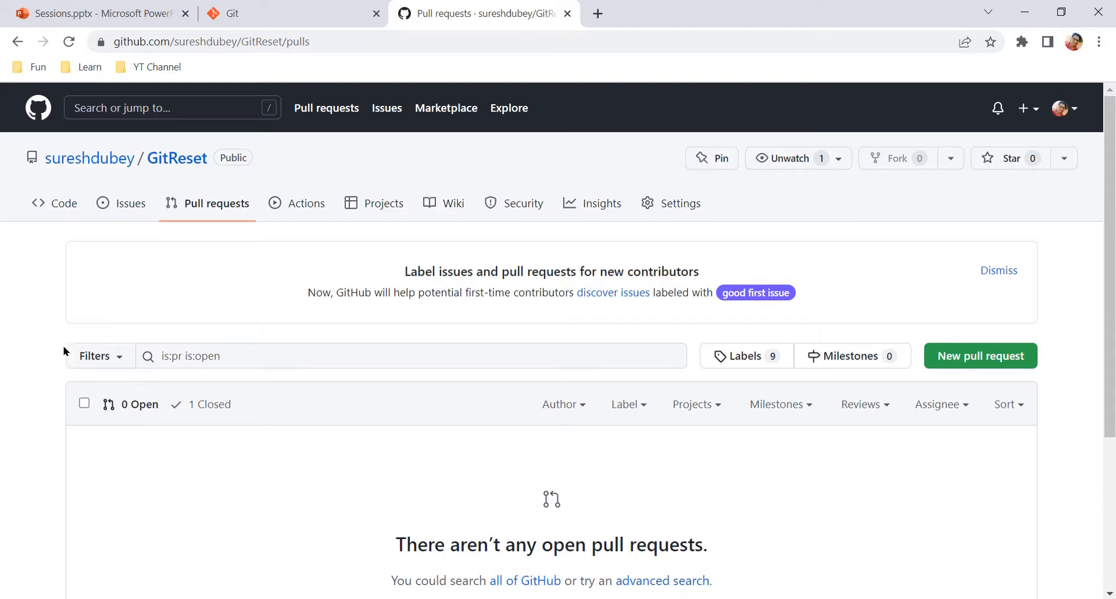
{"action": "mouse_move", "coordinate": [337, 344]}
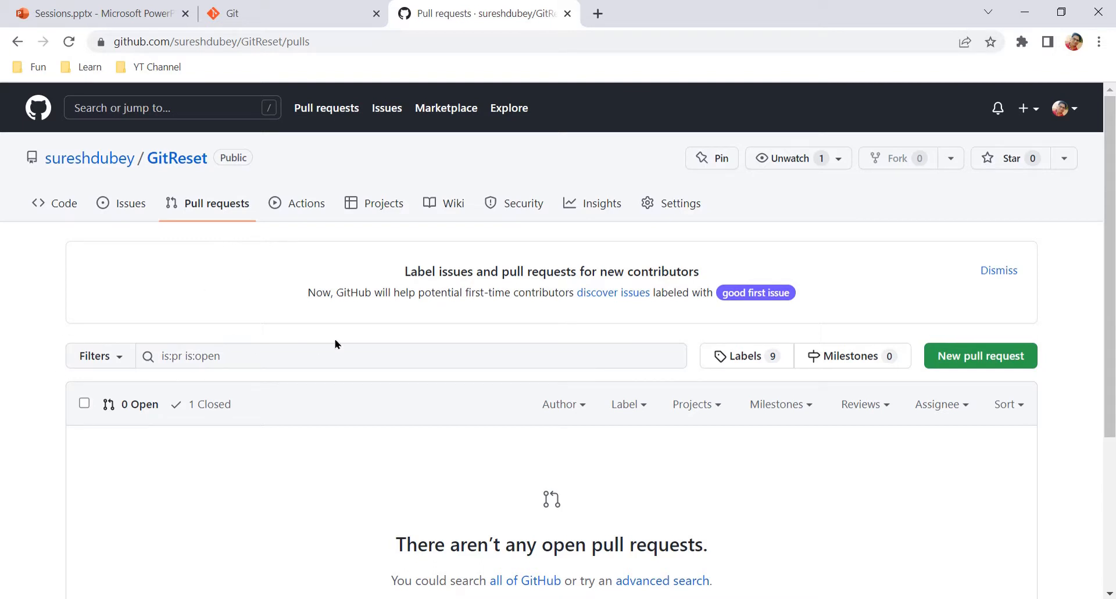
{"action": "mouse_move", "coordinate": [446, 397]}
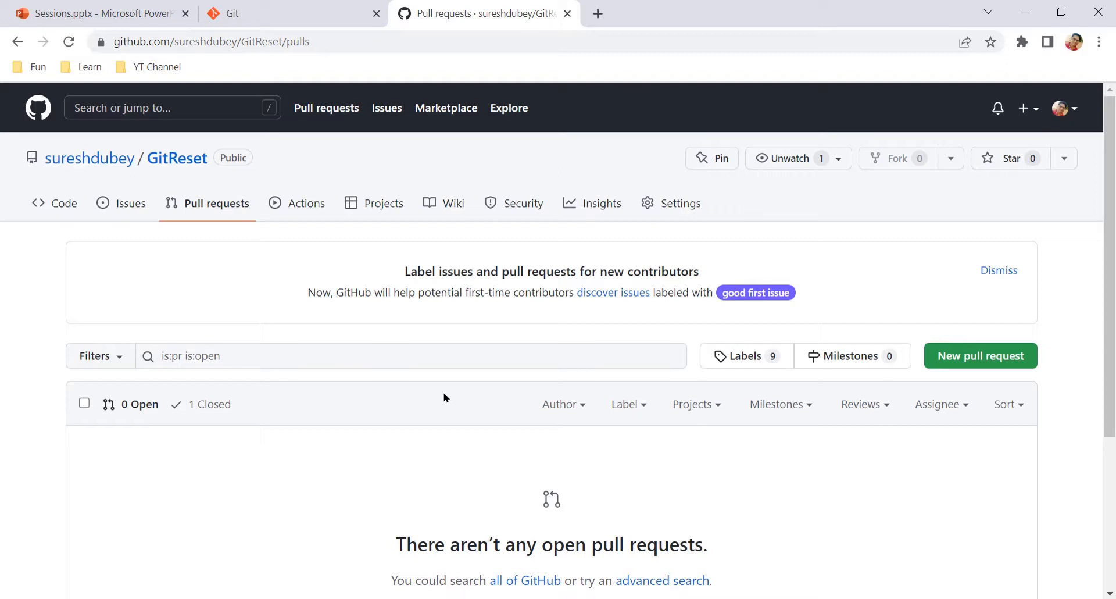
{"action": "mouse_move", "coordinate": [452, 393]}
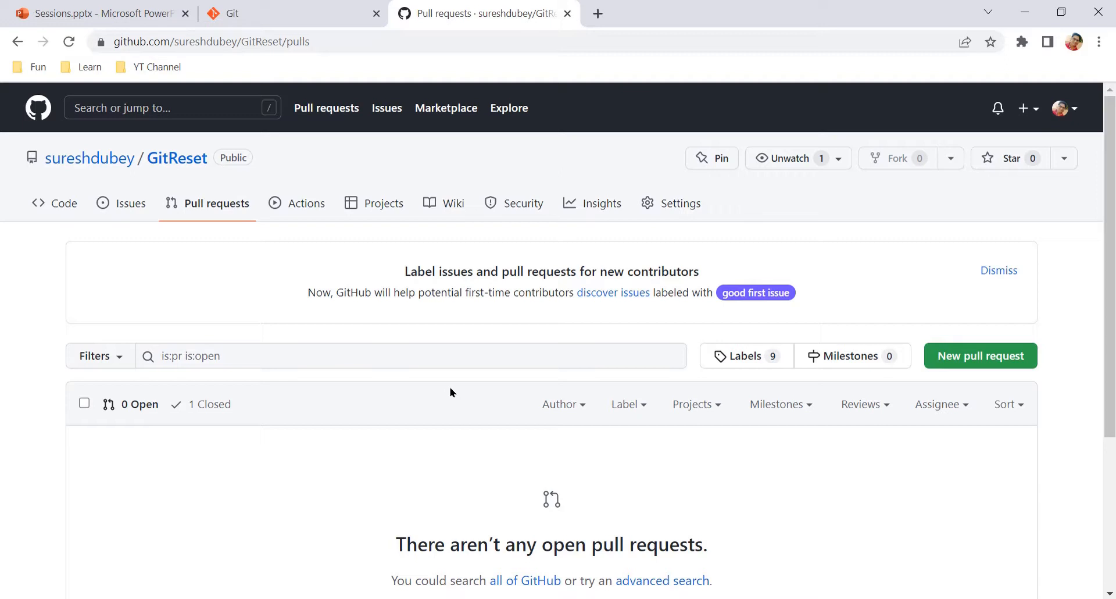
{"action": "mouse_move", "coordinate": [301, 208]}
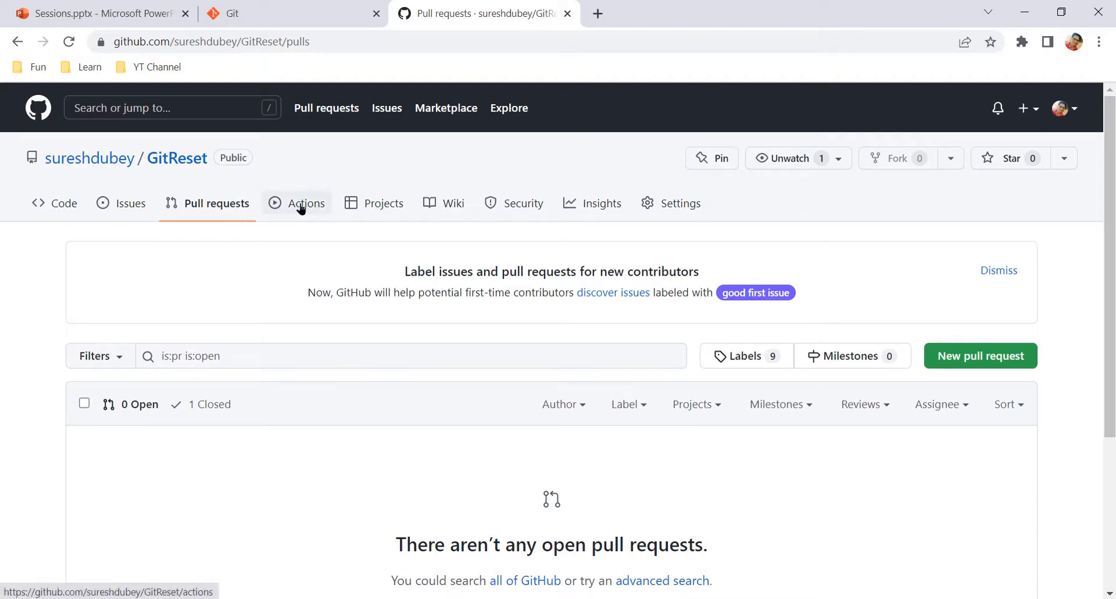
Step: Tour the Actions, Projects, Wiki and Security pages, ending on the repository's General settings
{"action": "left_click", "coordinate": [307, 203]}
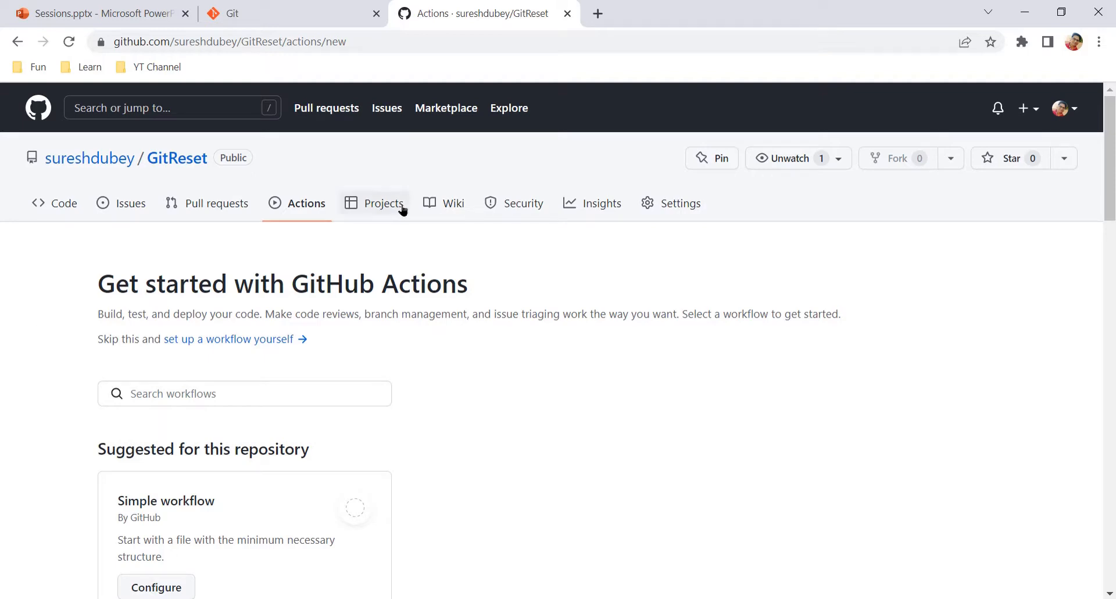
{"action": "left_click", "coordinate": [382, 203]}
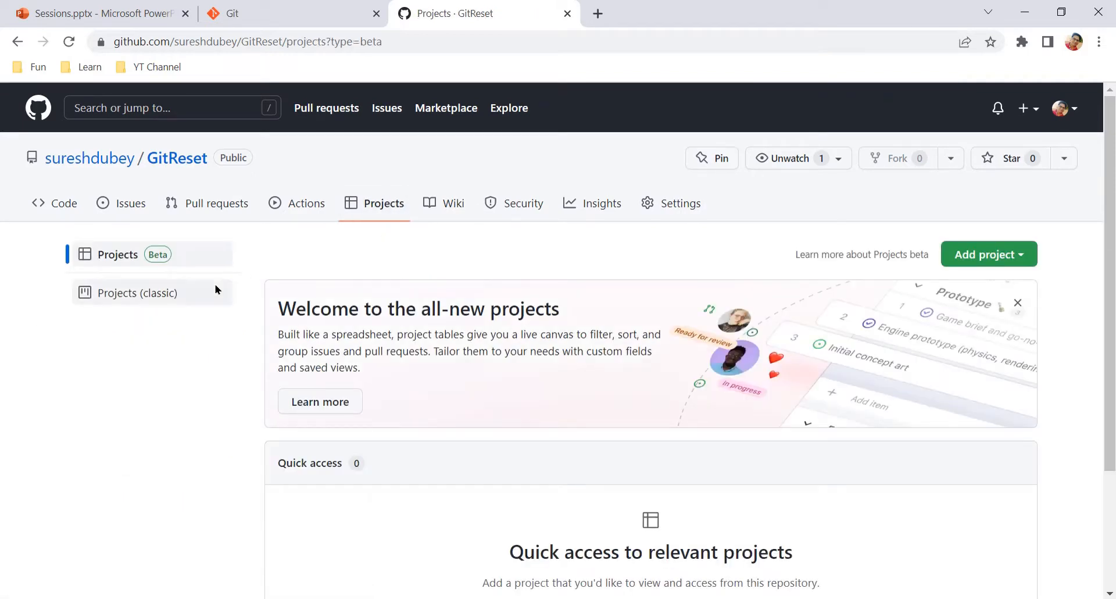
{"action": "mouse_move", "coordinate": [452, 215]}
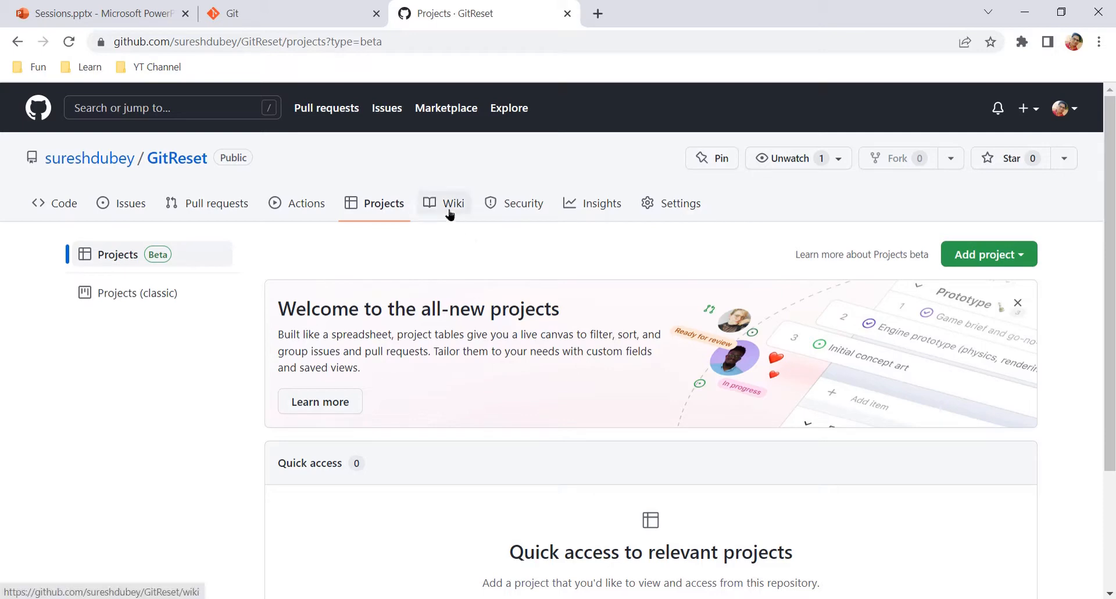
{"action": "left_click", "coordinate": [452, 203]}
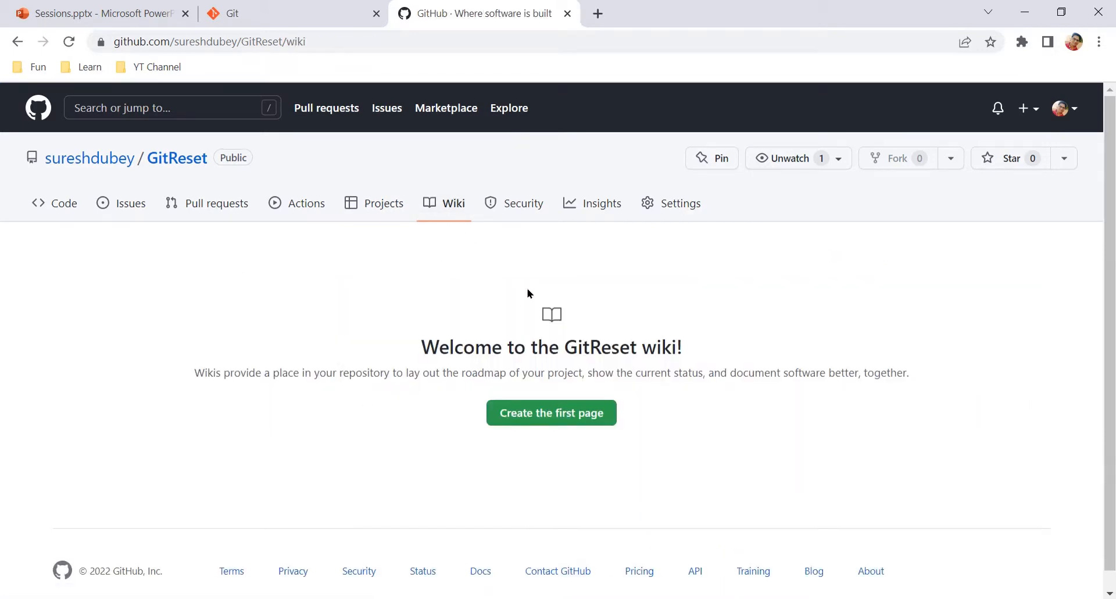
{"action": "left_click", "coordinate": [524, 203]}
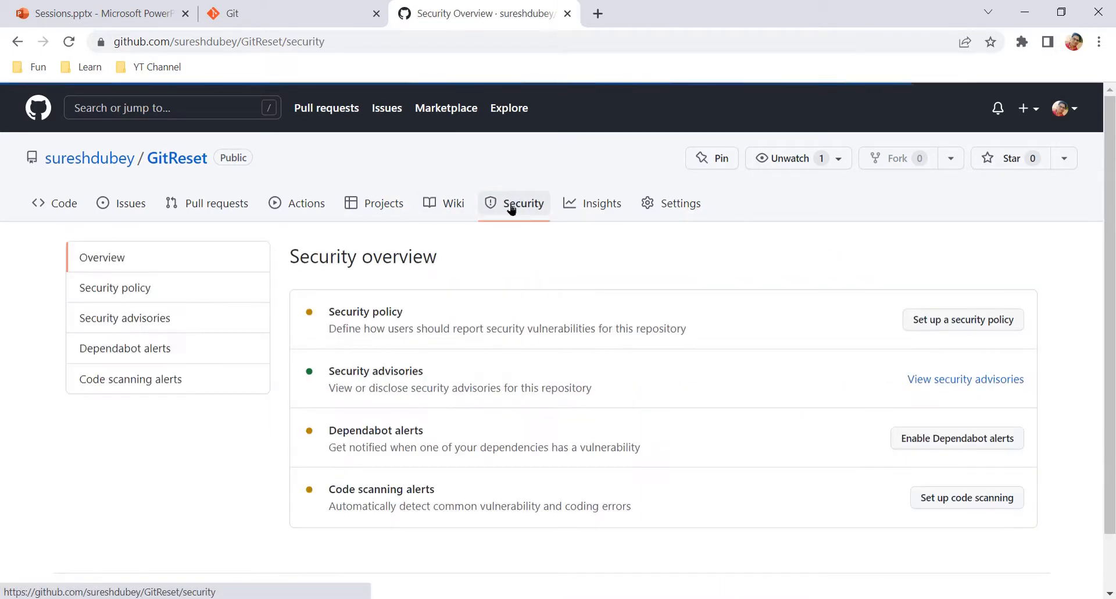
{"action": "mouse_move", "coordinate": [680, 207]}
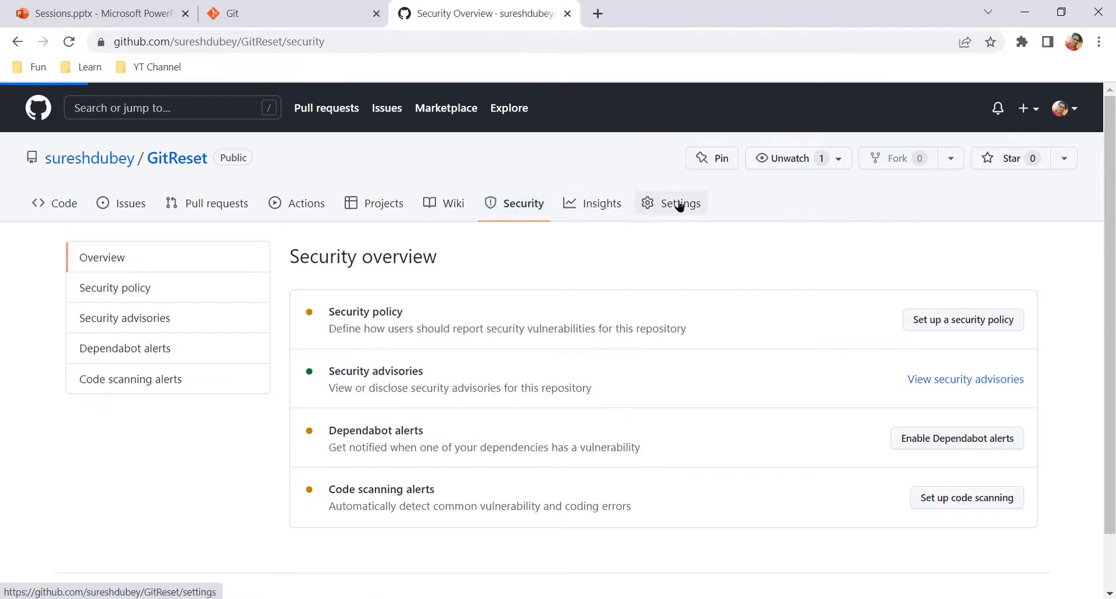
{"action": "left_click", "coordinate": [680, 204]}
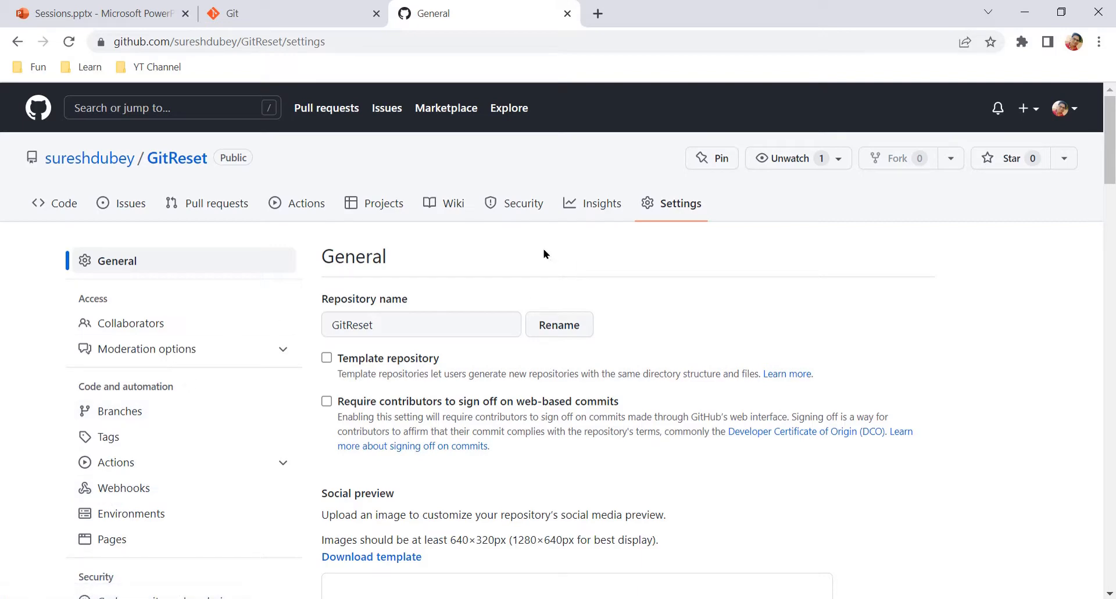
{"action": "mouse_move", "coordinate": [300, 288]}
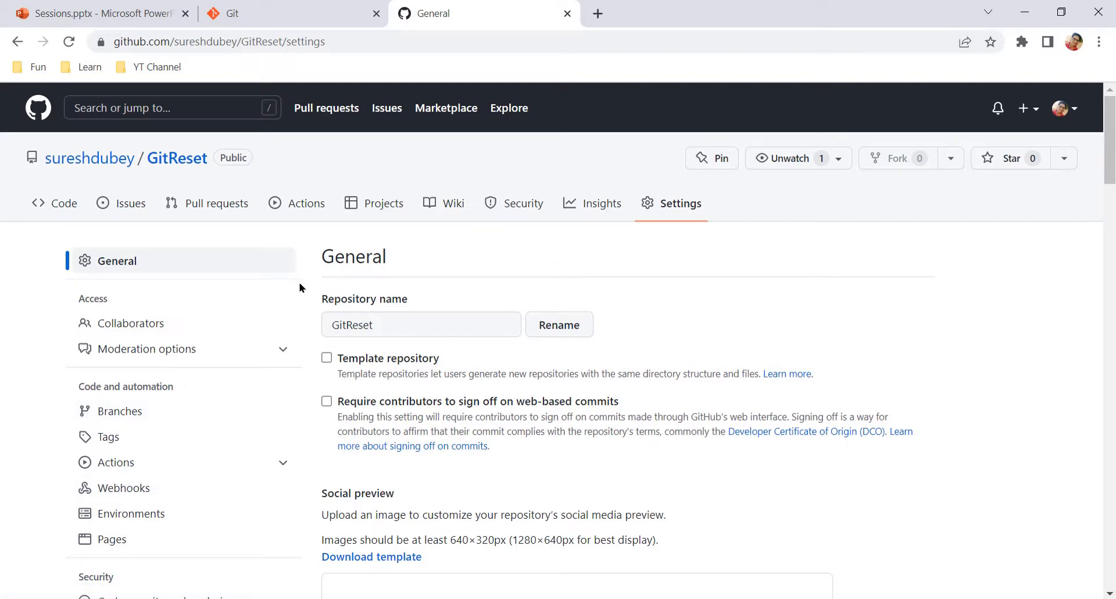
{"action": "mouse_move", "coordinate": [497, 271]}
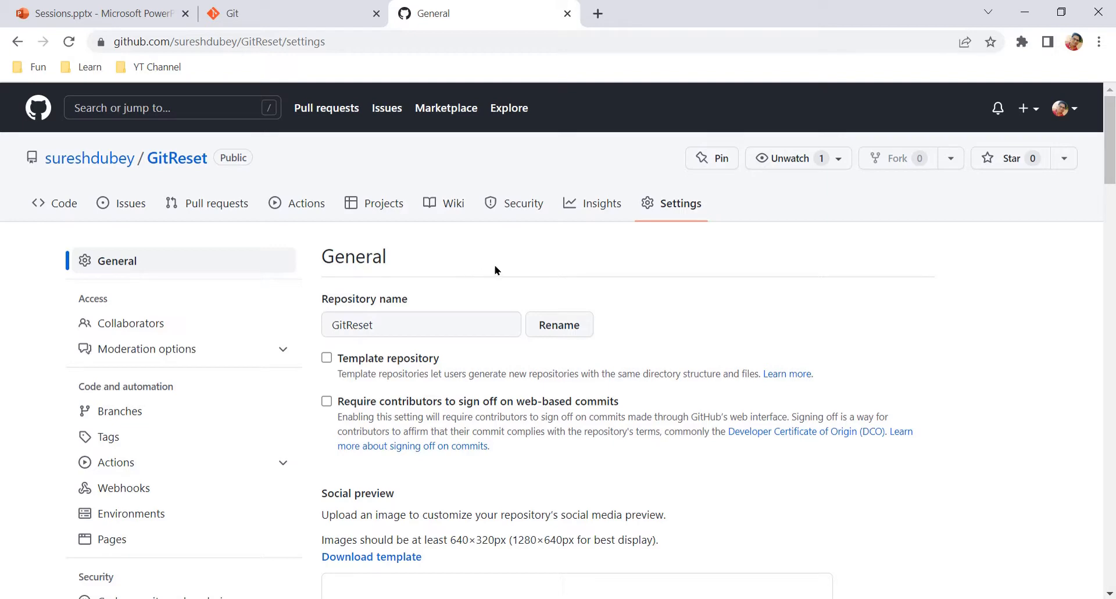
{"action": "mouse_move", "coordinate": [244, 298]}
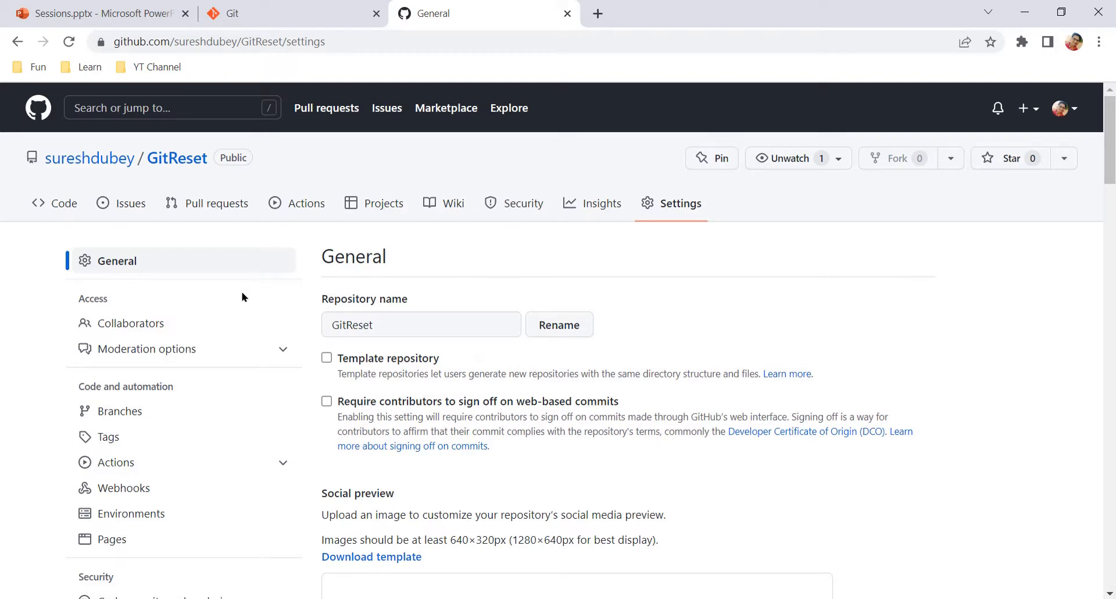
{"action": "mouse_move", "coordinate": [427, 299]}
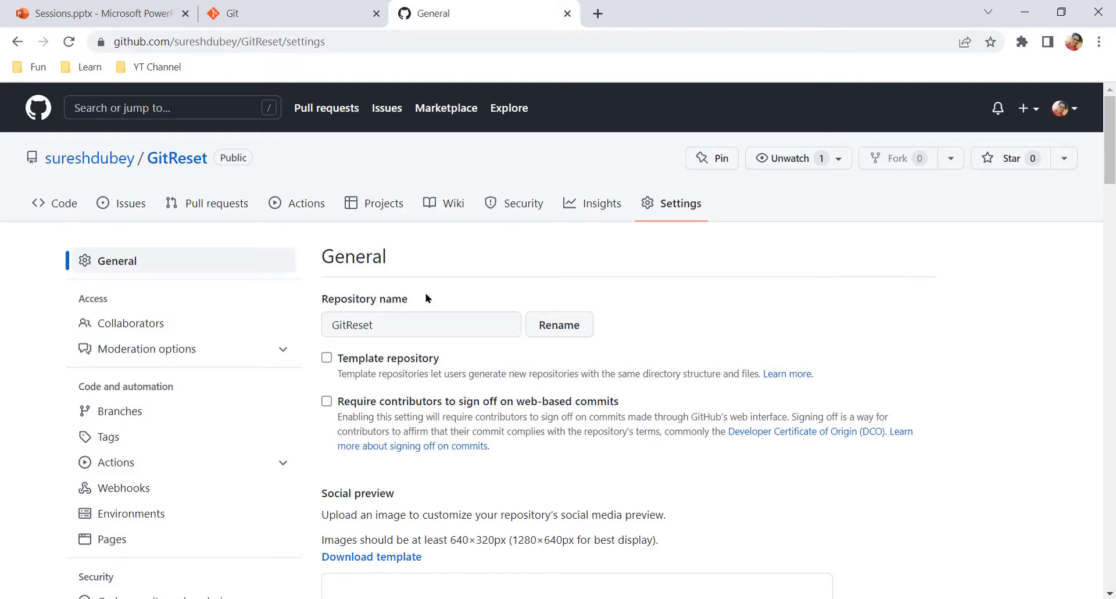